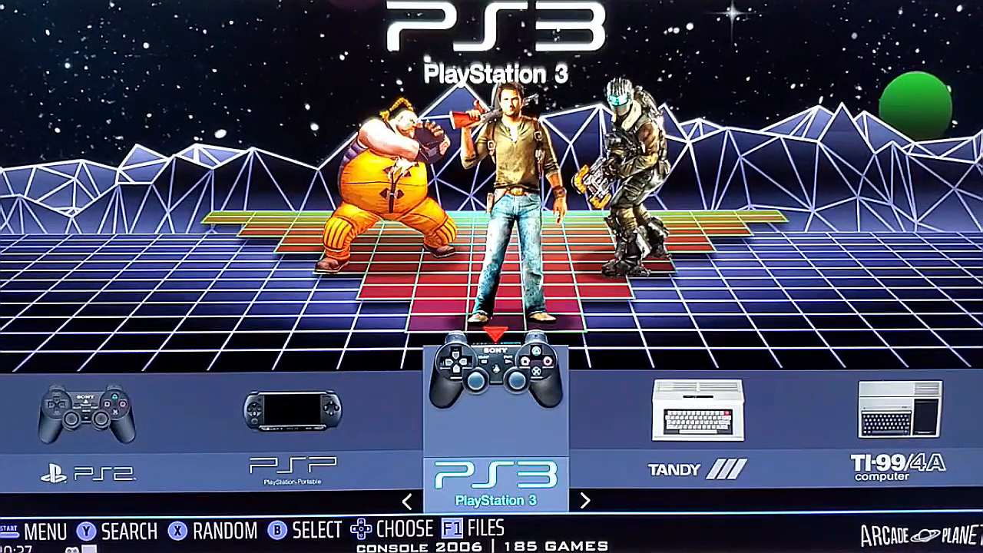
Bring up the file manager's Applications folder and select the rpcs3-config launcher.
key(f1)
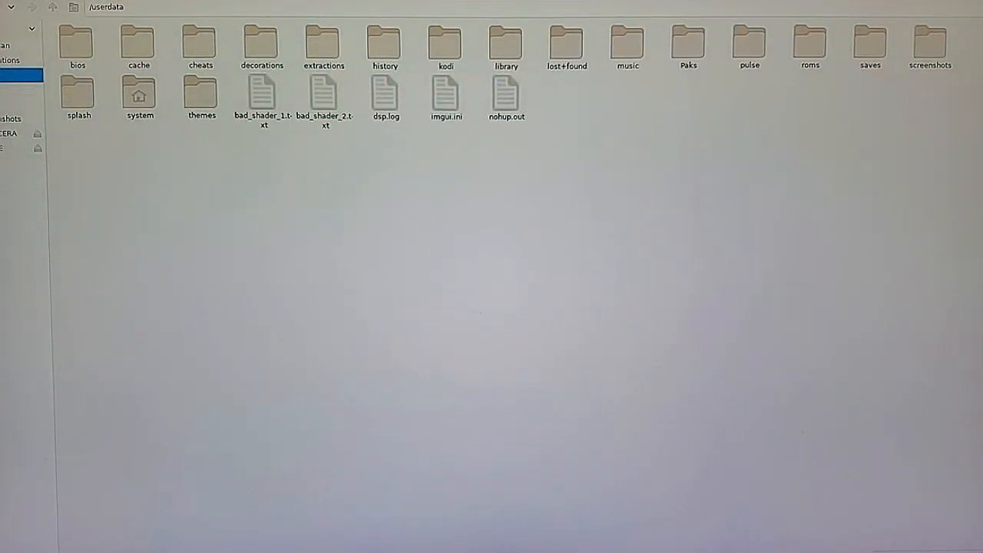
mouse_move(562, 292)
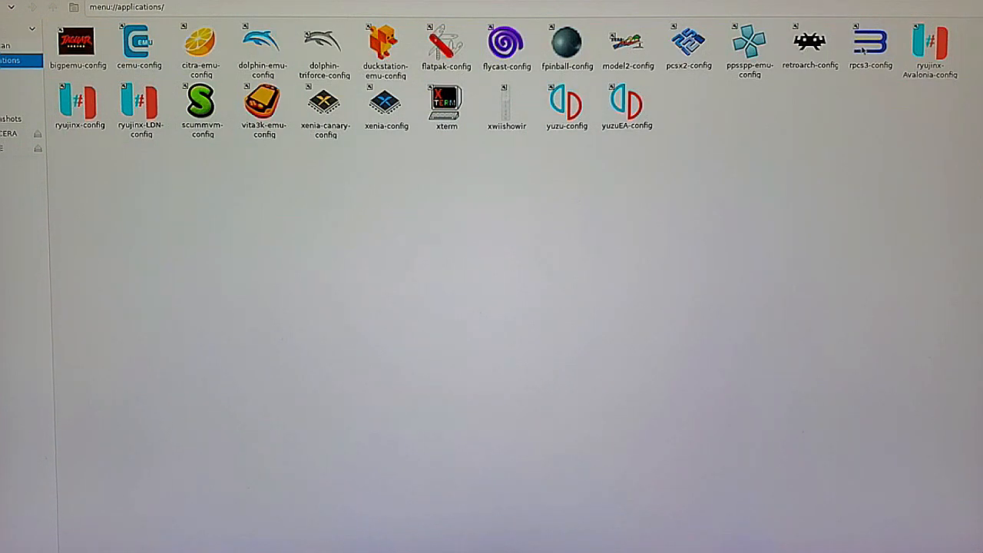
click(870, 46)
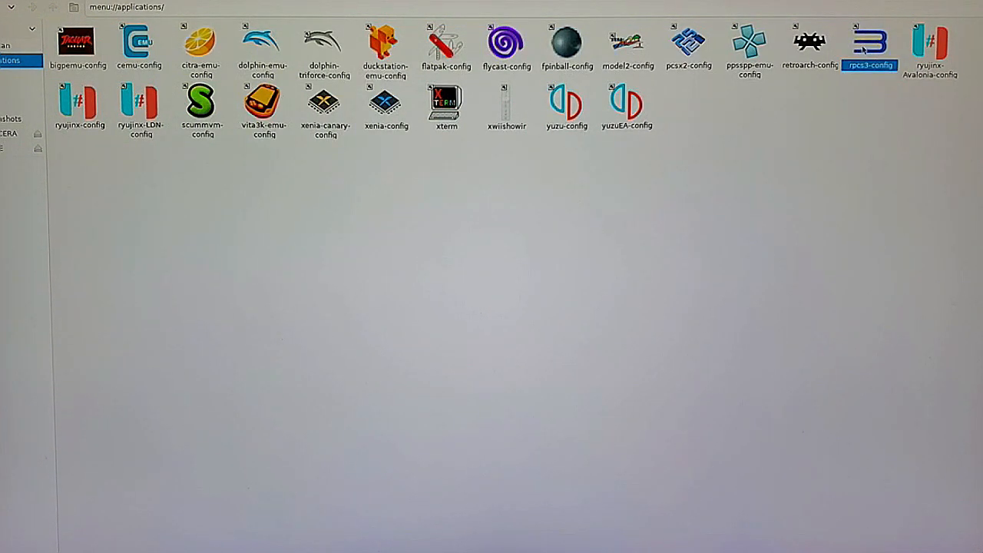
Launch rpcs3-config and scroll the game list down to Time Crisis: Razing Storm.
double_click(869, 43)
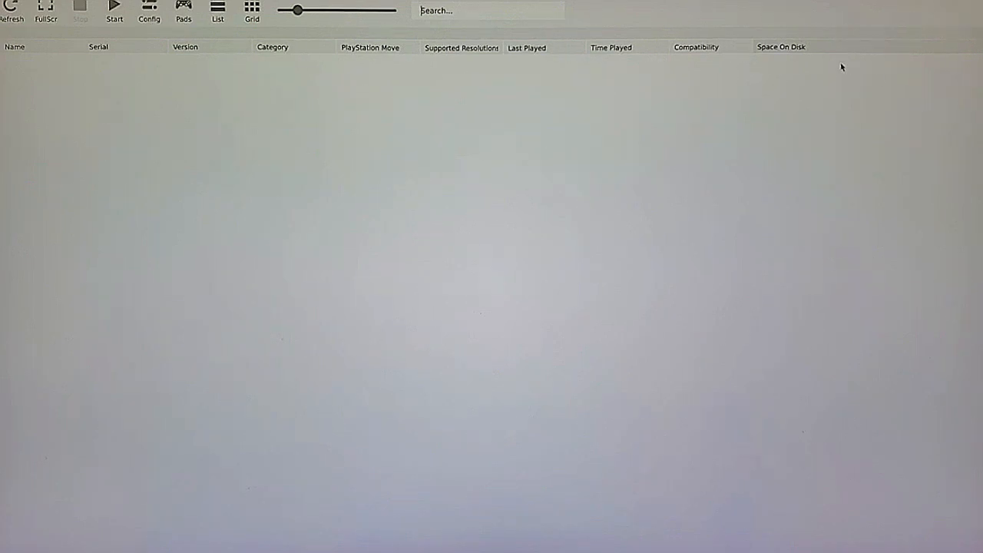
mouse_move(461, 120)
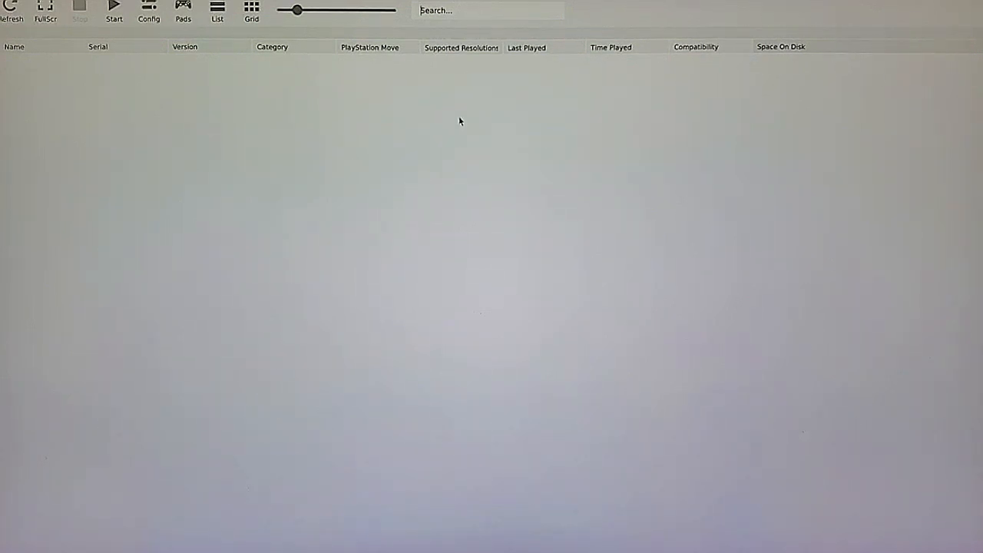
mouse_move(537, 92)
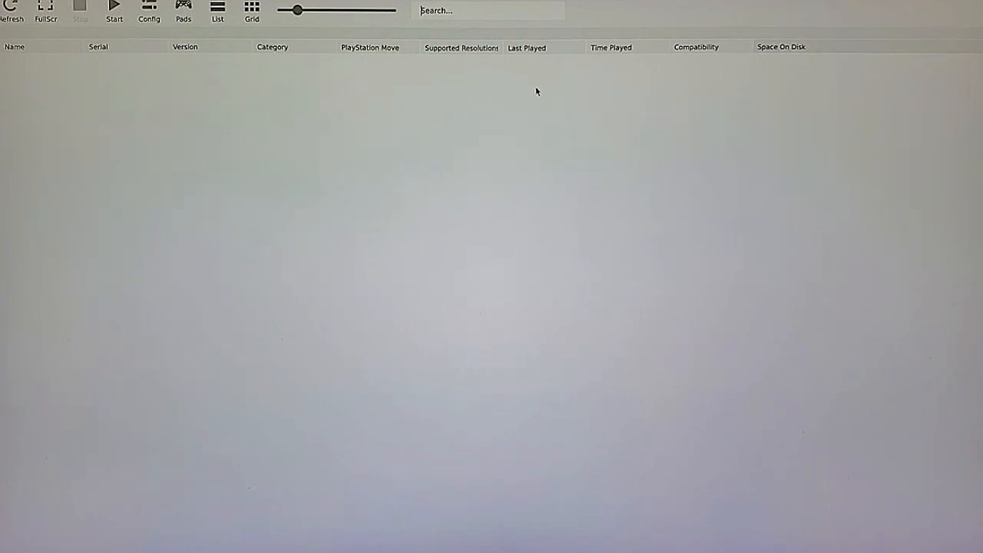
mouse_move(237, 135)
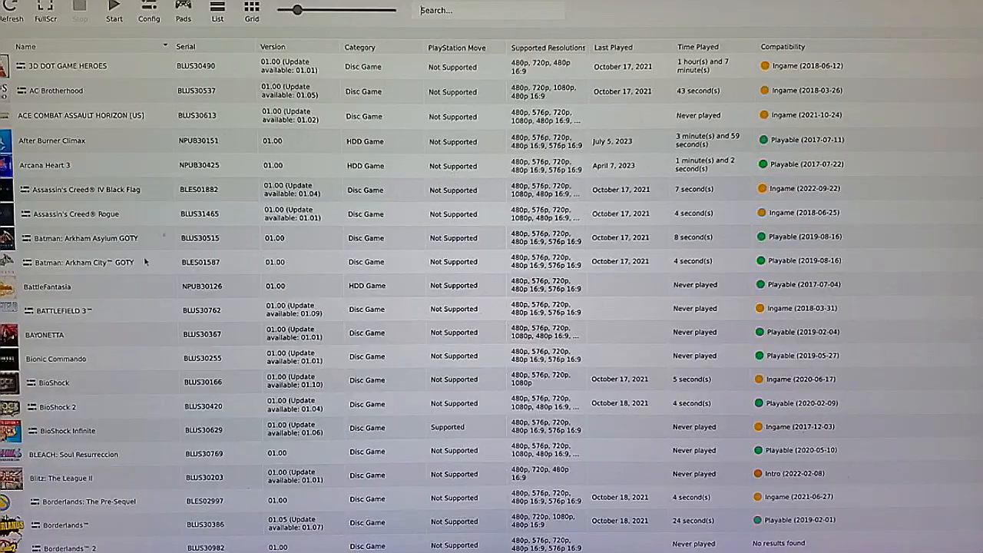
scroll(down, 3)
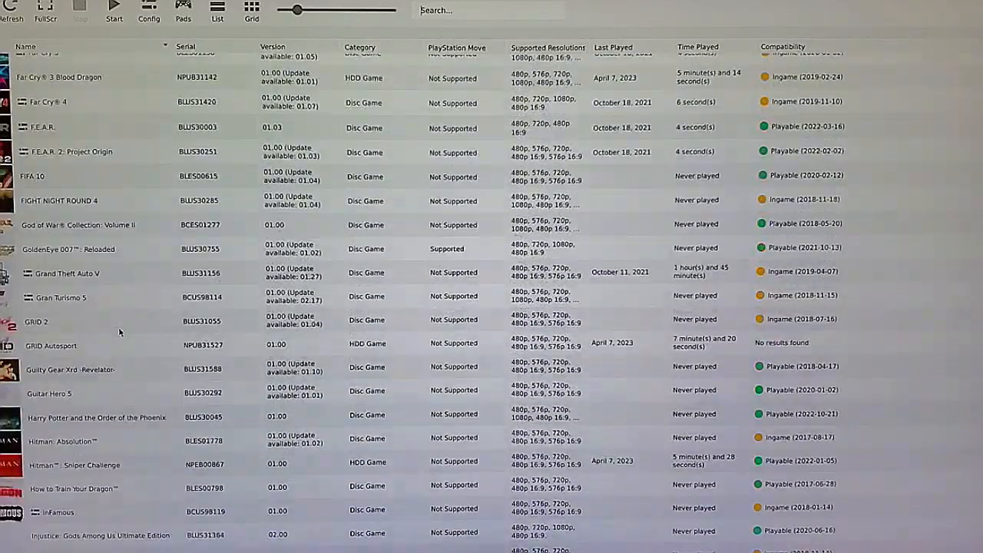
scroll(down, 3)
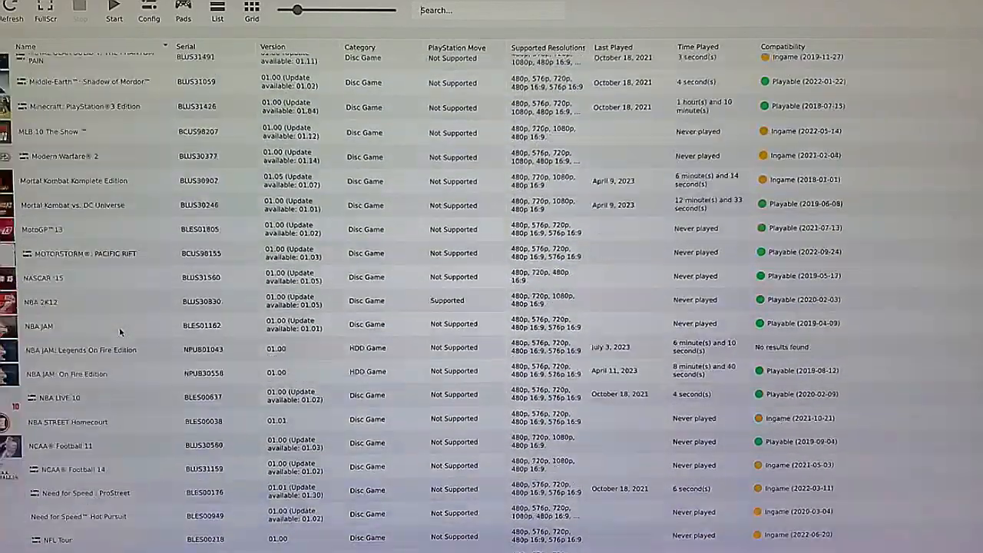
scroll(down, 3)
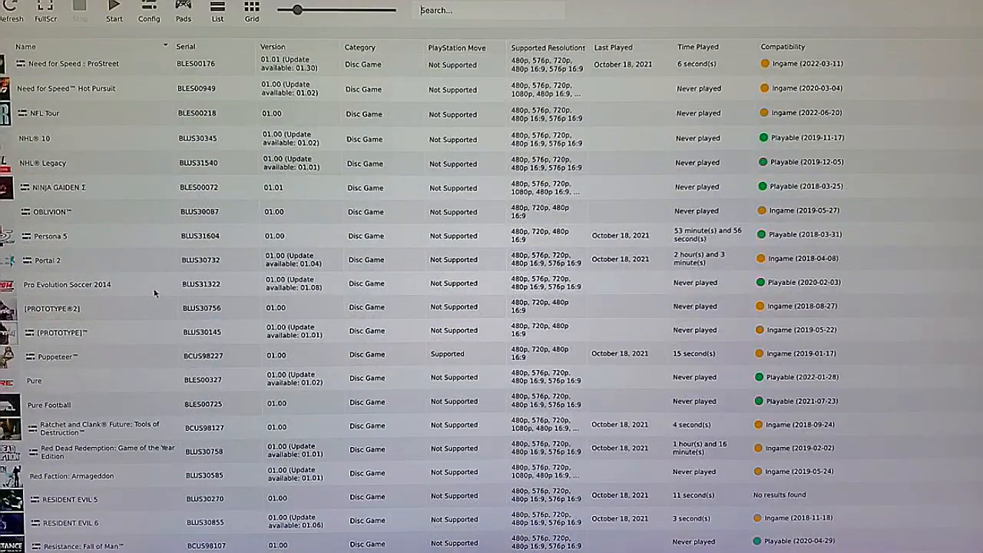
scroll(down, 3)
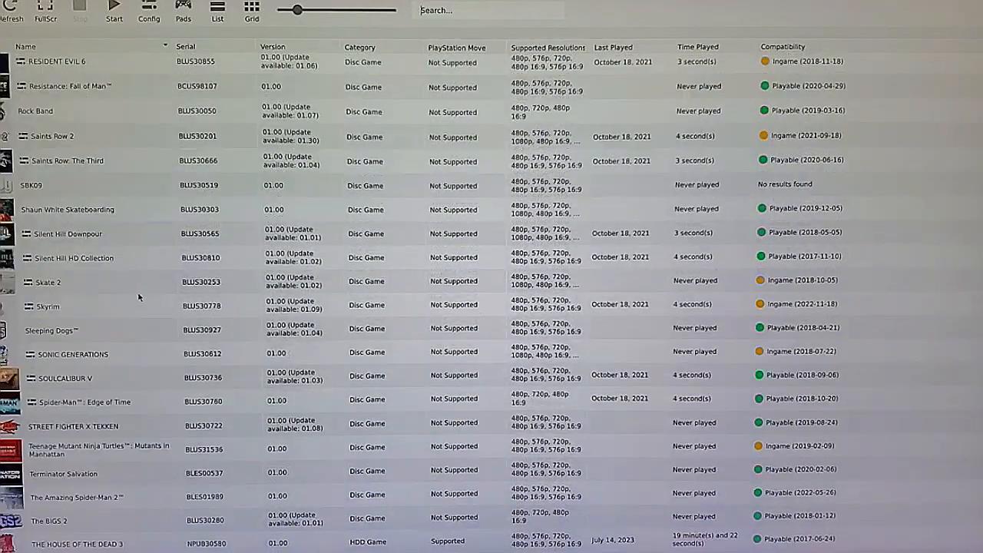
scroll(down, 3)
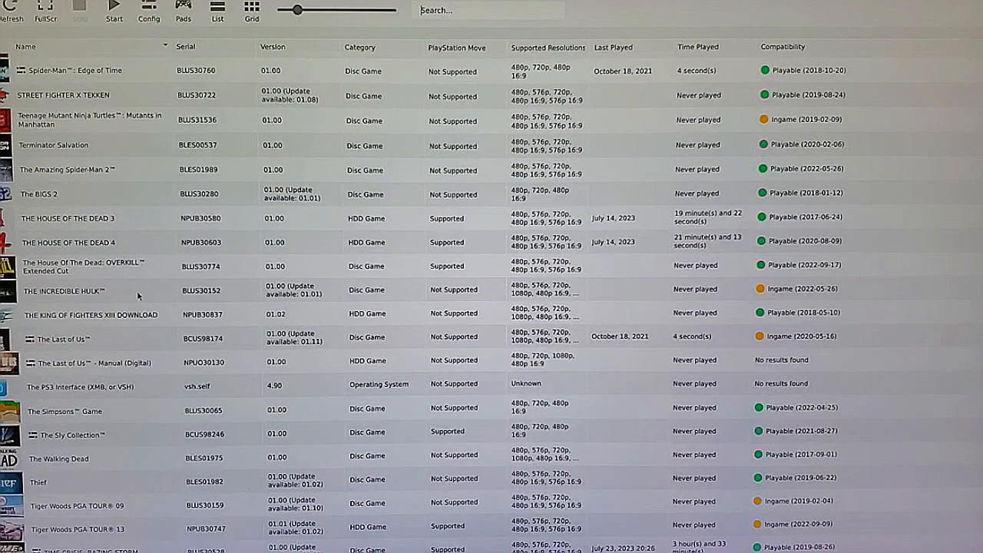
scroll(down, 3)
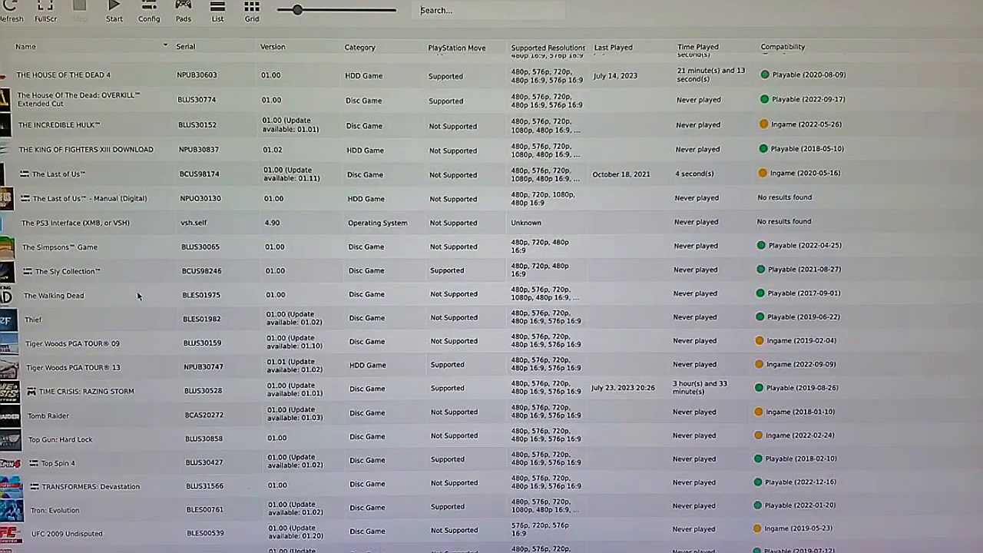
scroll(down, 3)
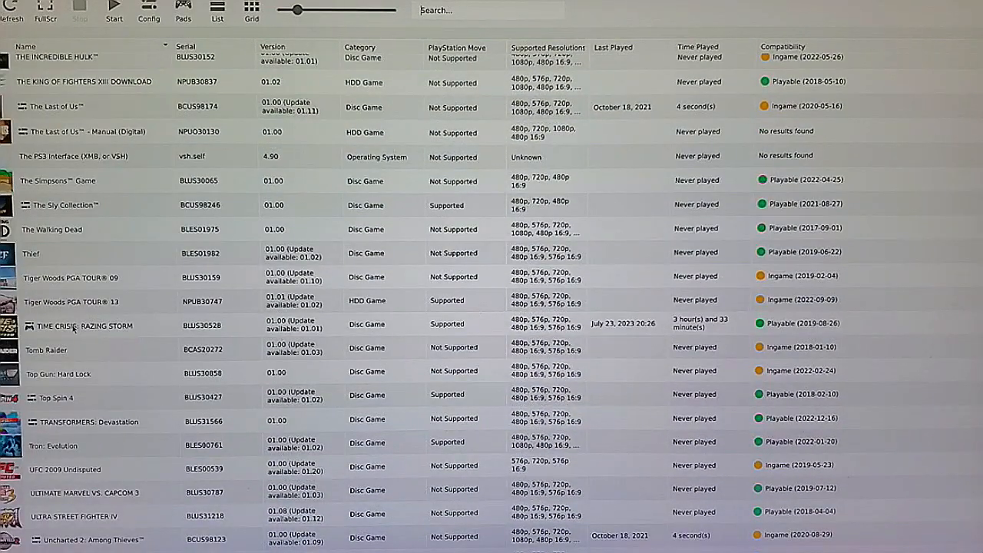
Choose Change Custom Configuration for Time Crisis: Razing Storm from its context menu.
right_click(85, 326)
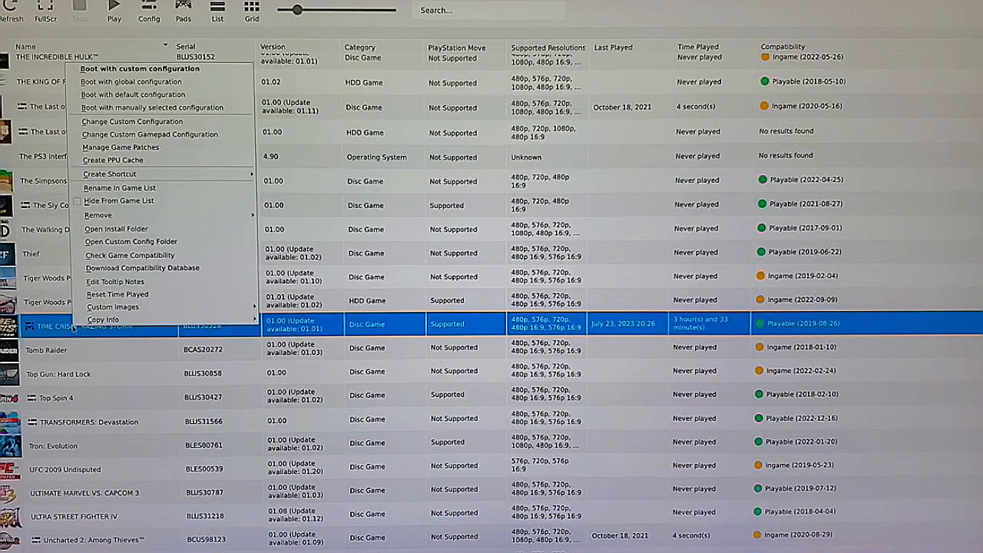
mouse_move(132, 121)
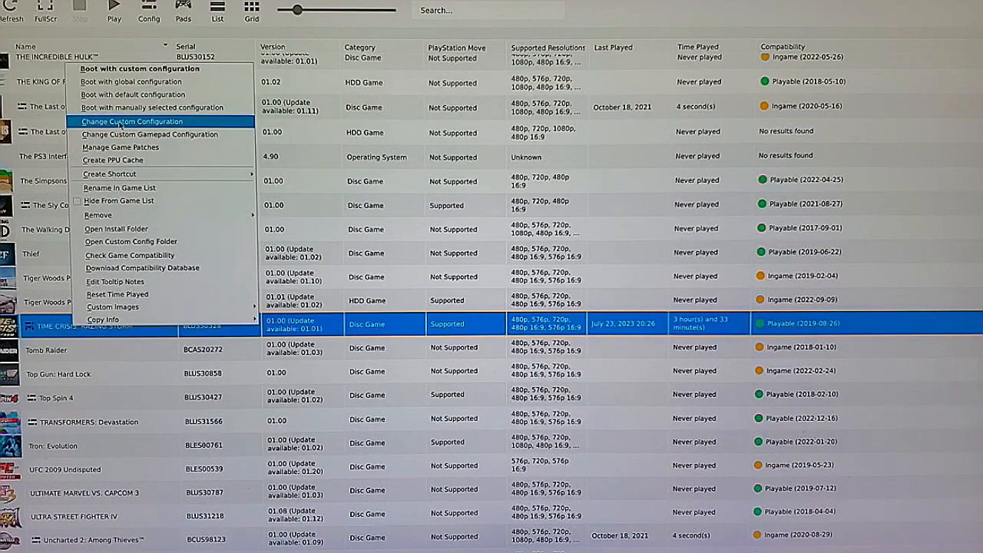
click(132, 121)
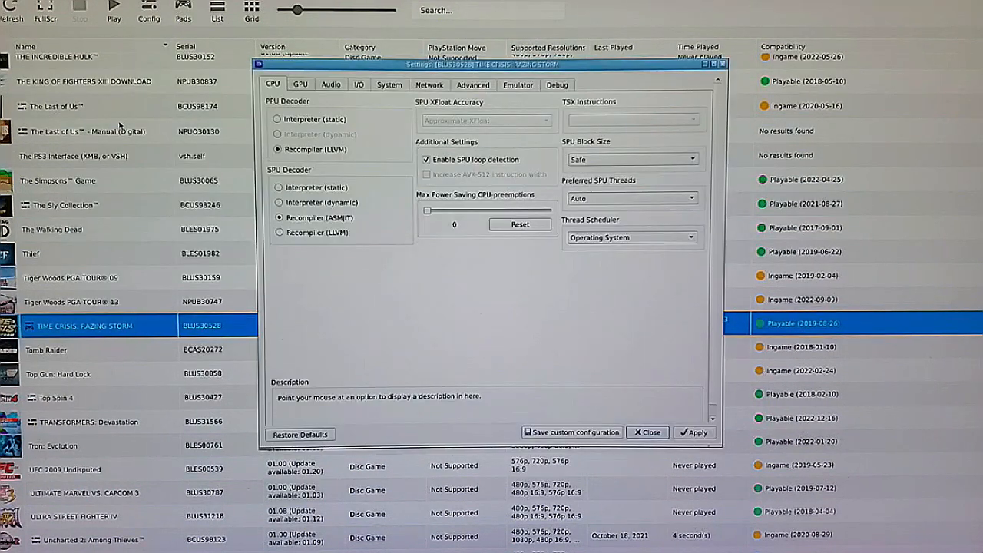
mouse_move(347, 93)
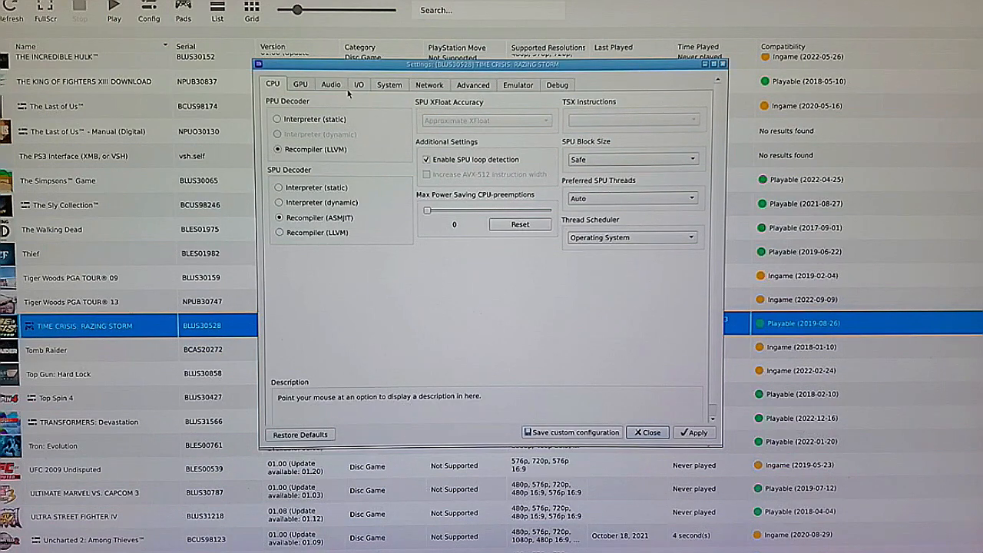
Review I/O settings — PS Eye input, Fake camera handler, Gun move handler, SindenCam — and save the configuration.
click(360, 84)
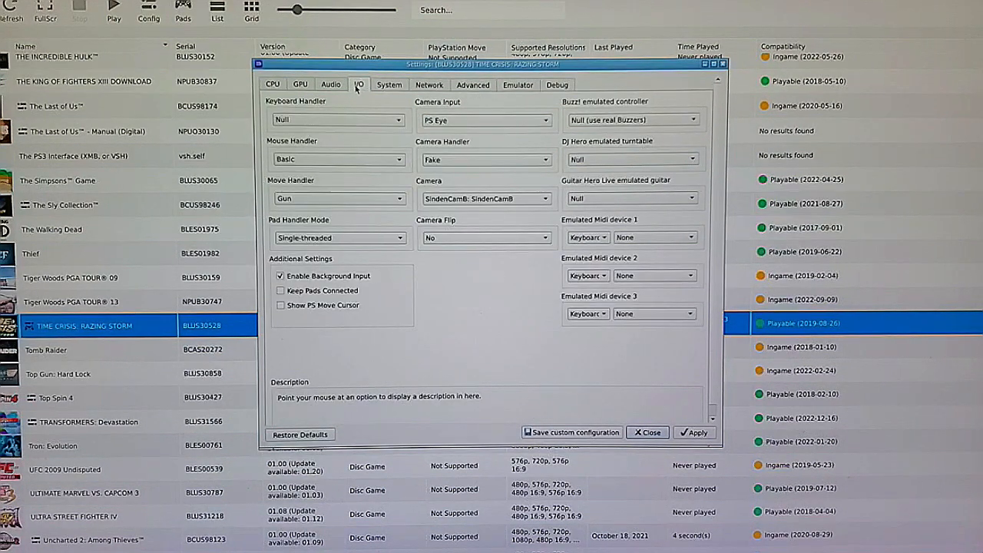
mouse_move(448, 356)
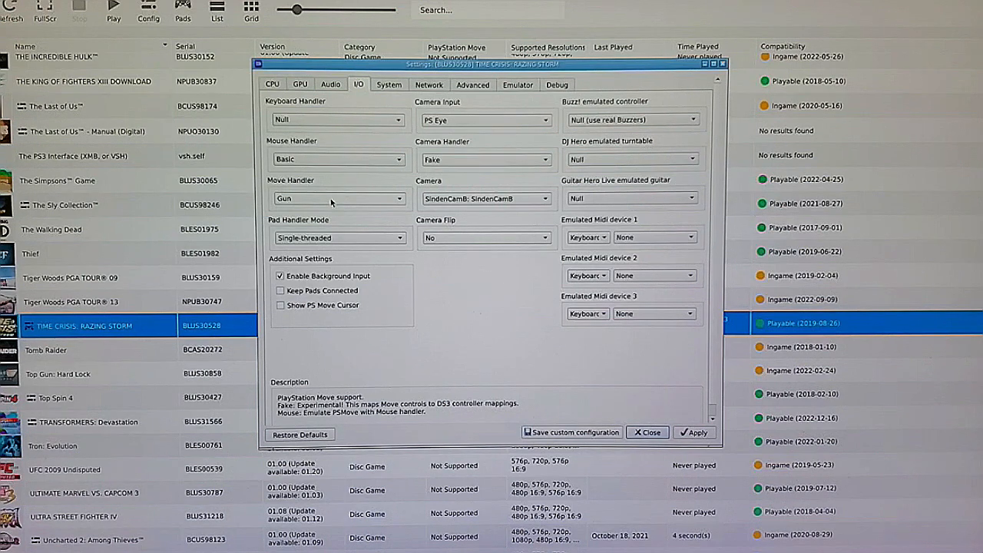
mouse_move(537, 198)
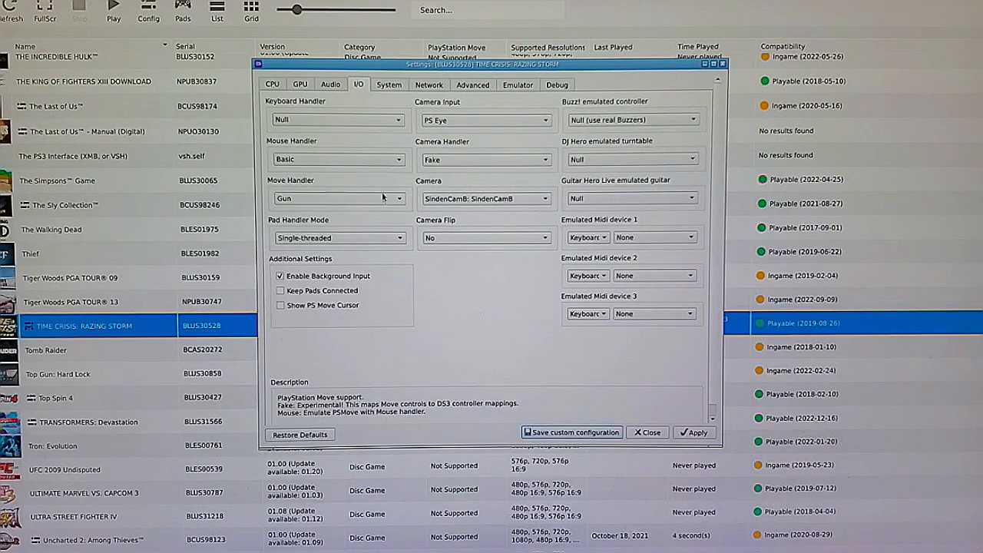
mouse_move(607, 370)
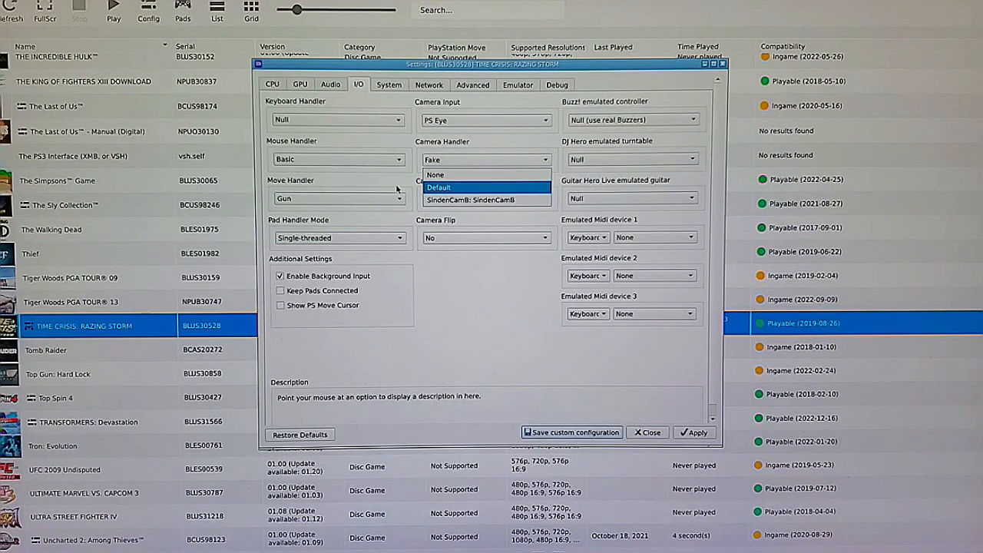
click(470, 200)
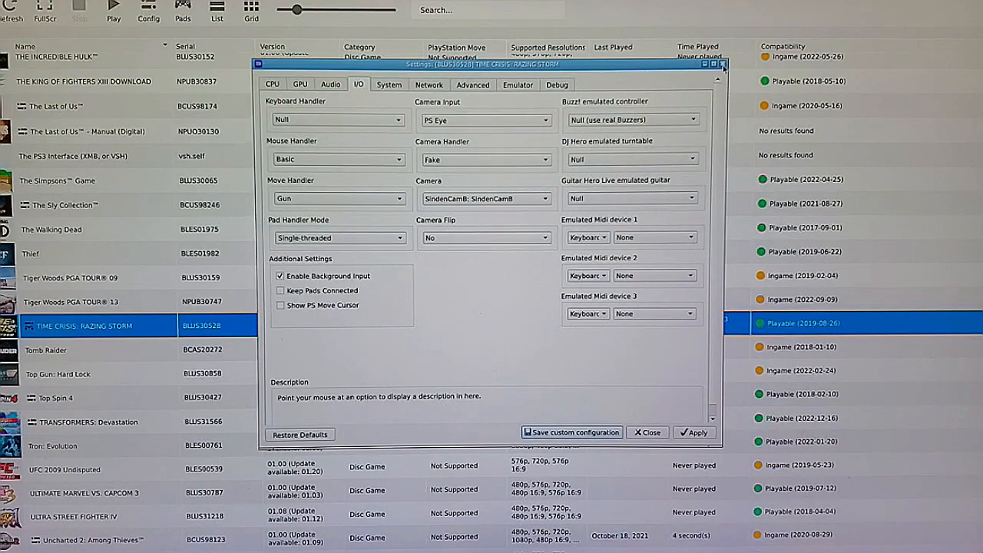
click(647, 432)
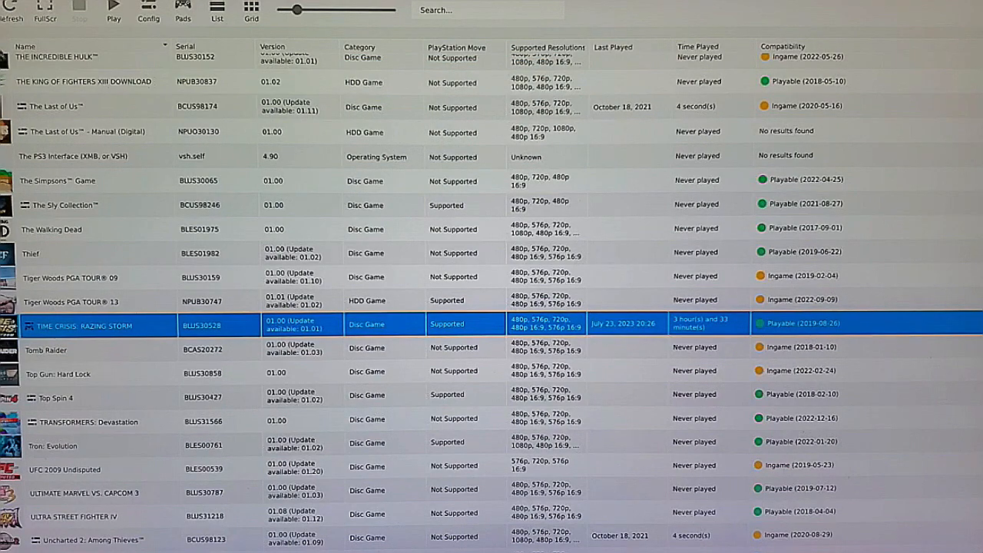
click(12, 13)
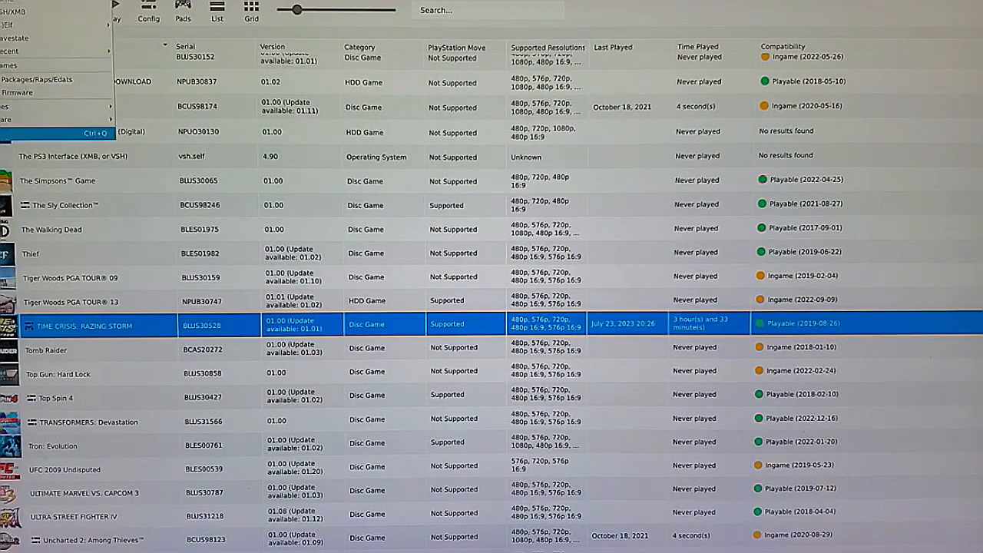